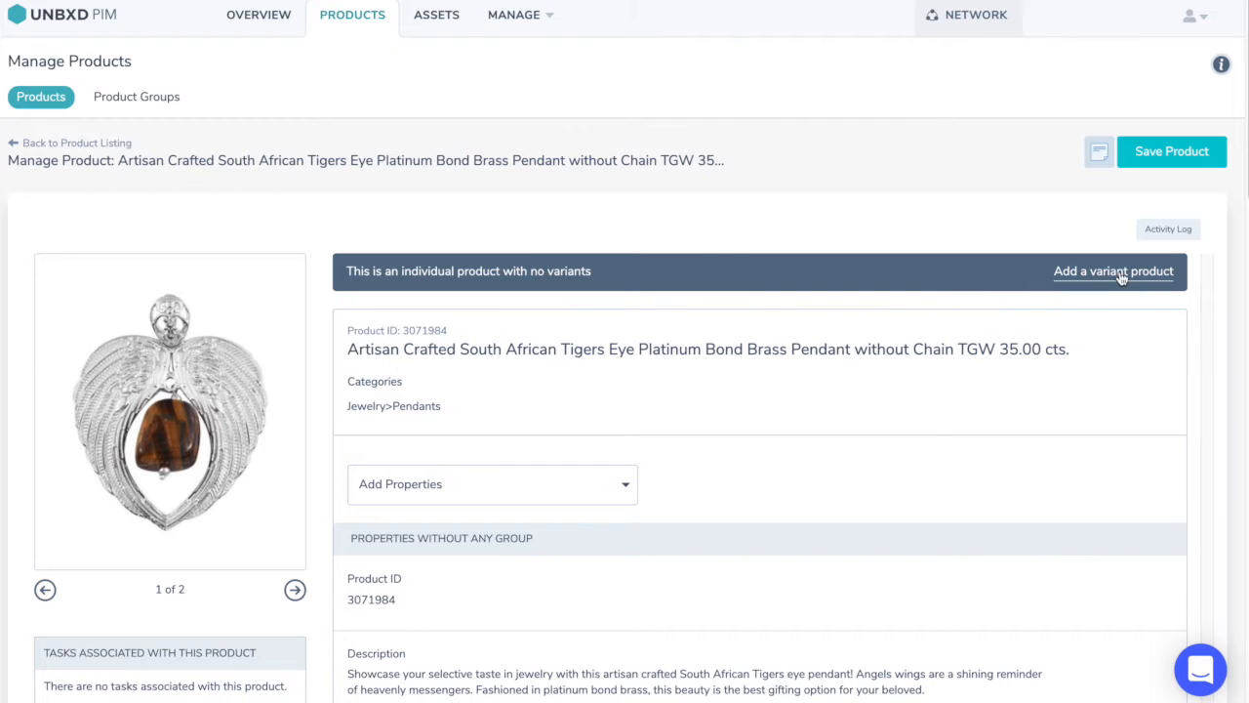
Create a Metal Color child variant of the pendant with product ID 12121
left_click(1112, 271)
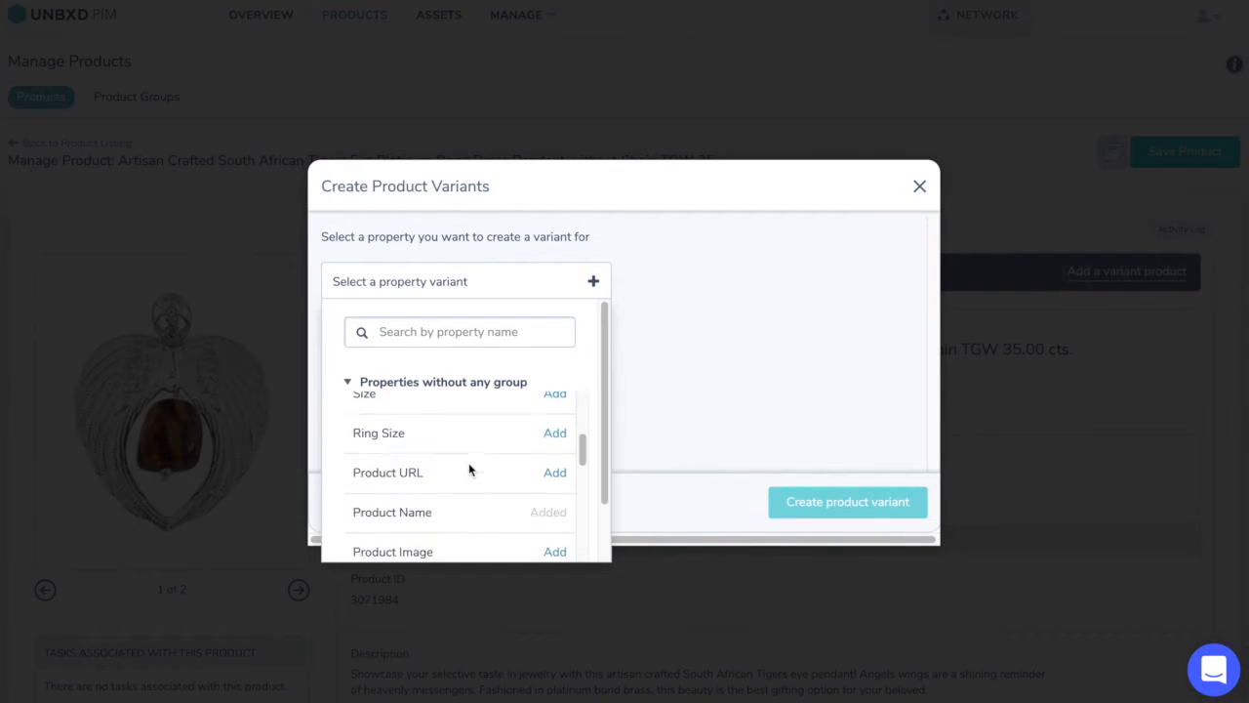
scroll("down", 3)
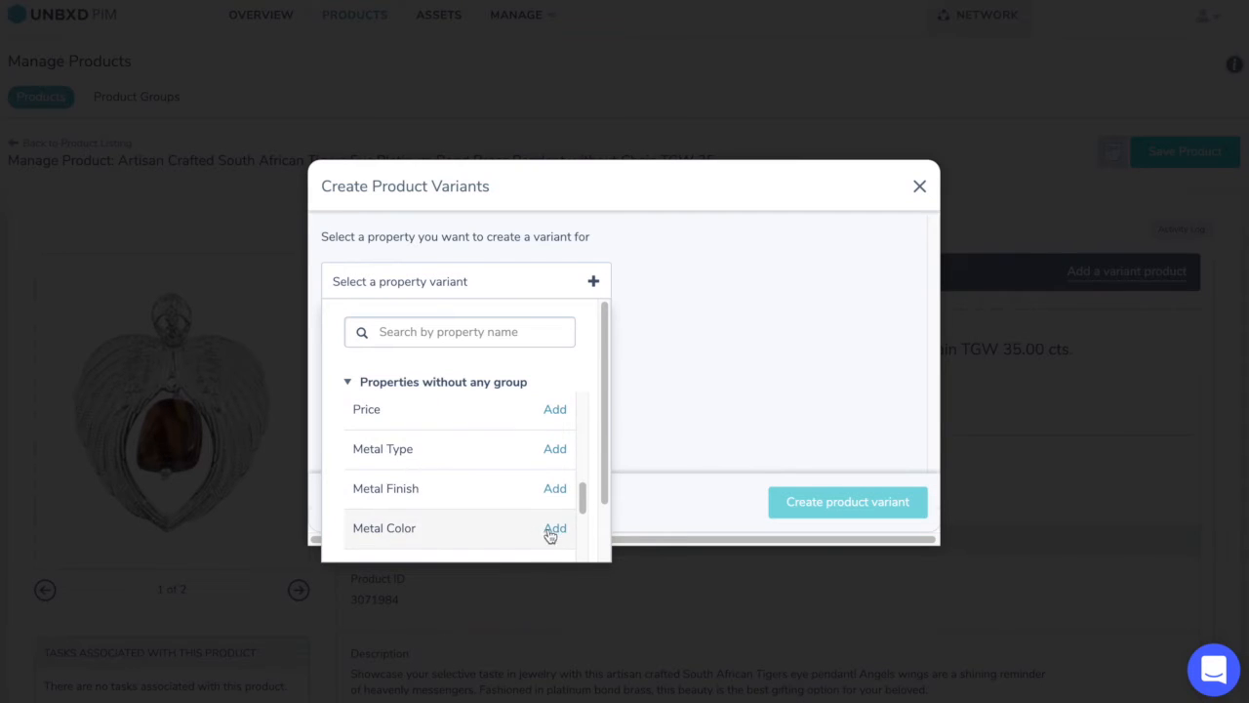
left_click(554, 527)
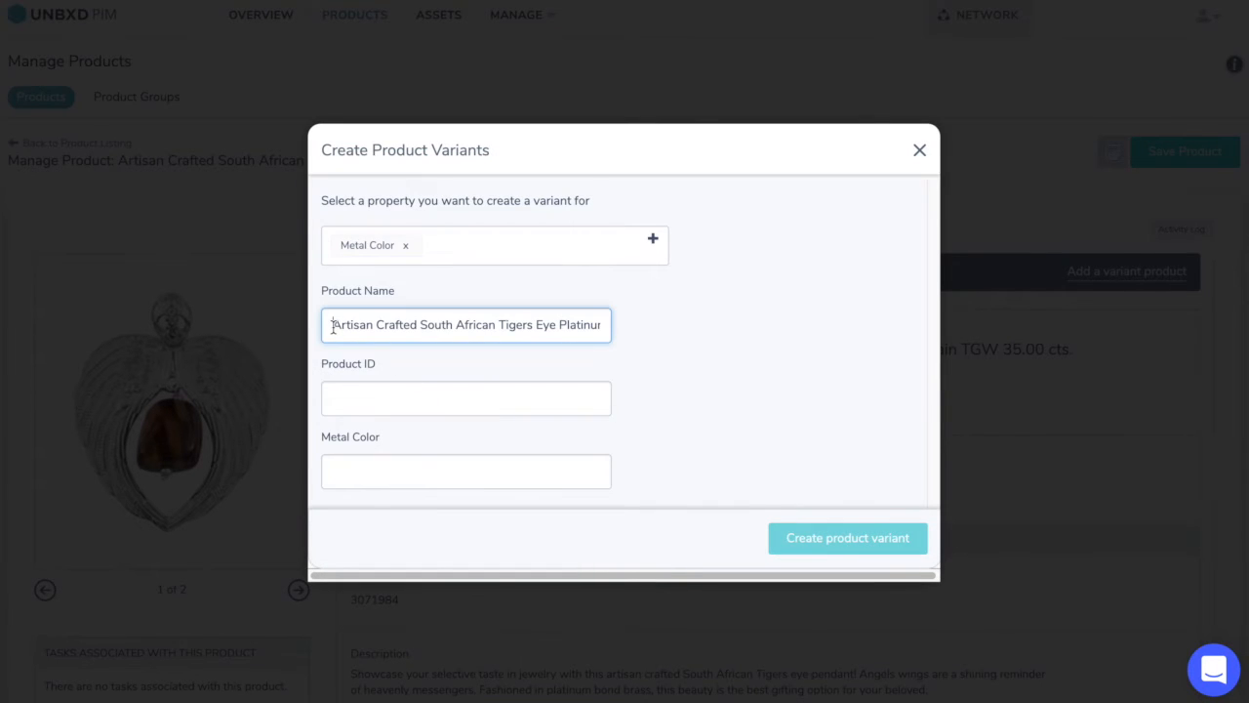
left_click(465, 398)
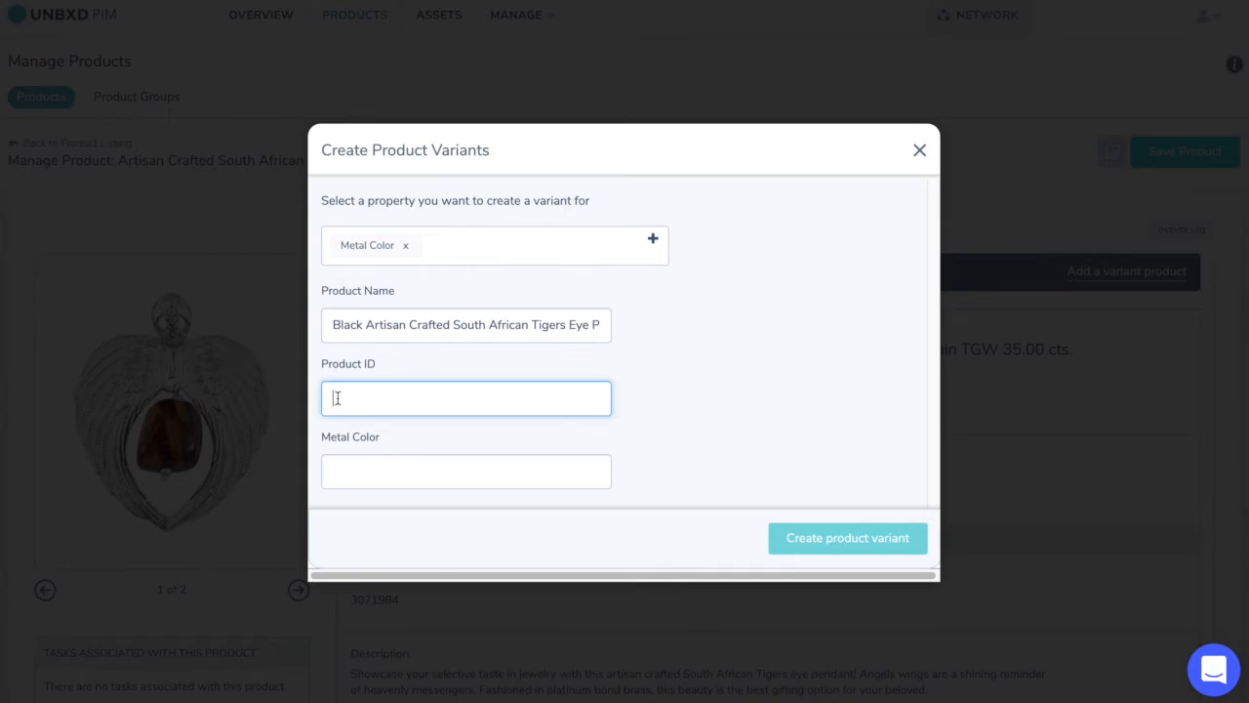
type("12121")
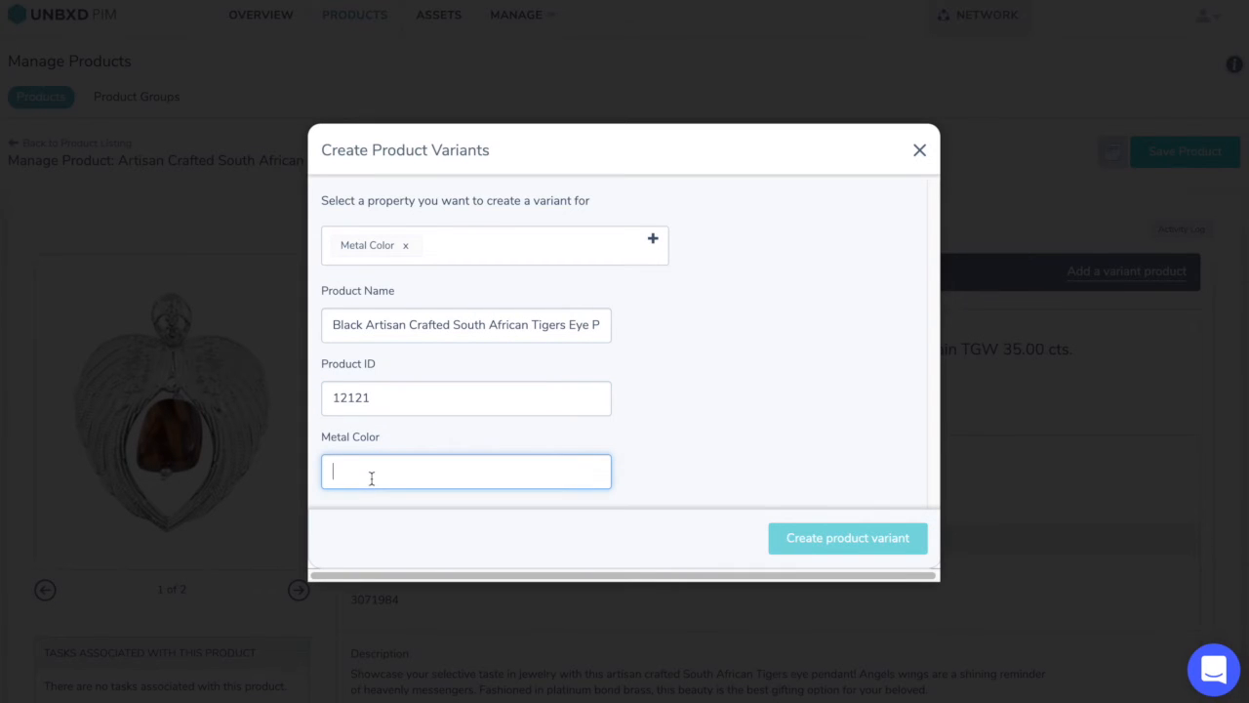
left_click(848, 538)
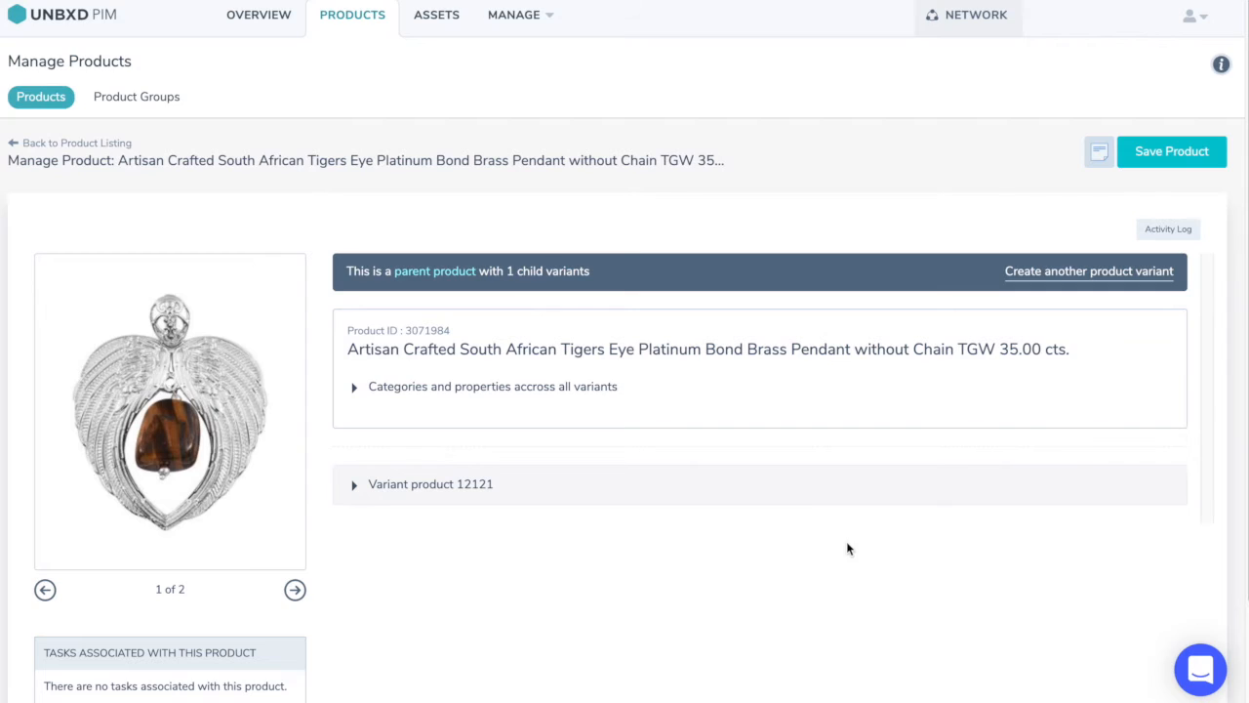
mouse_move(371, 491)
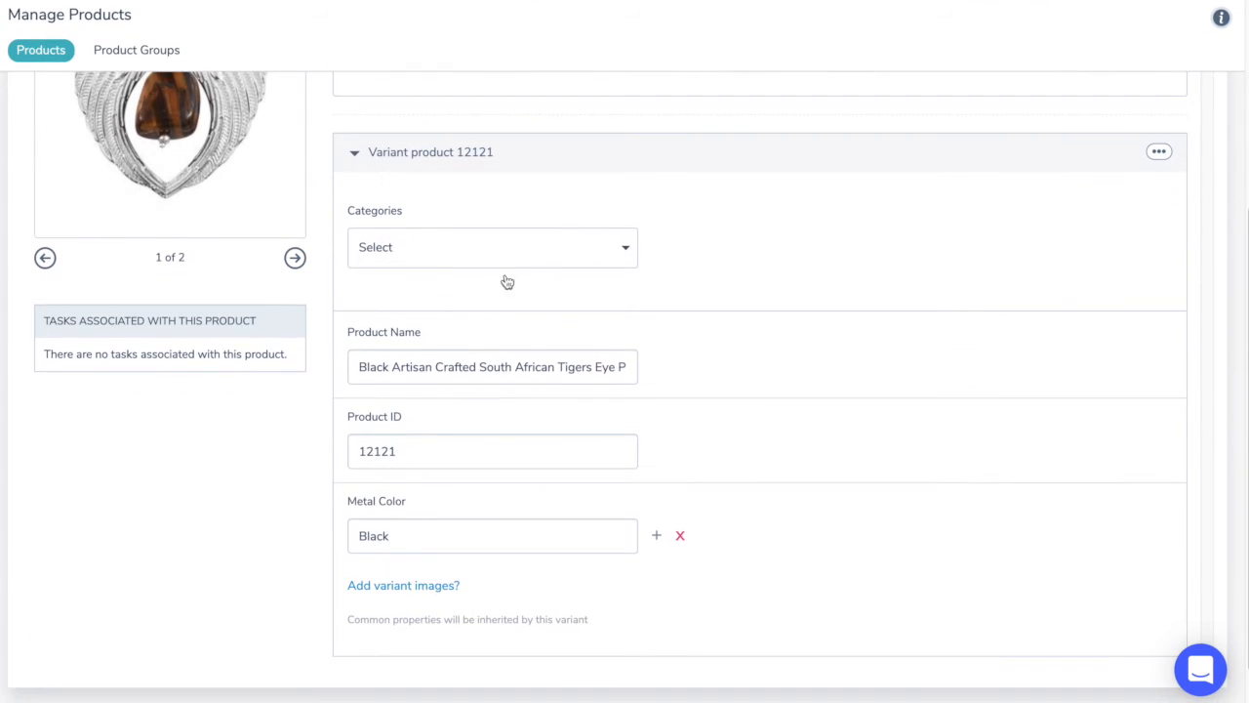
Assign variant 12121 to Jewelry>Pendants and save the product
left_click(492, 245)
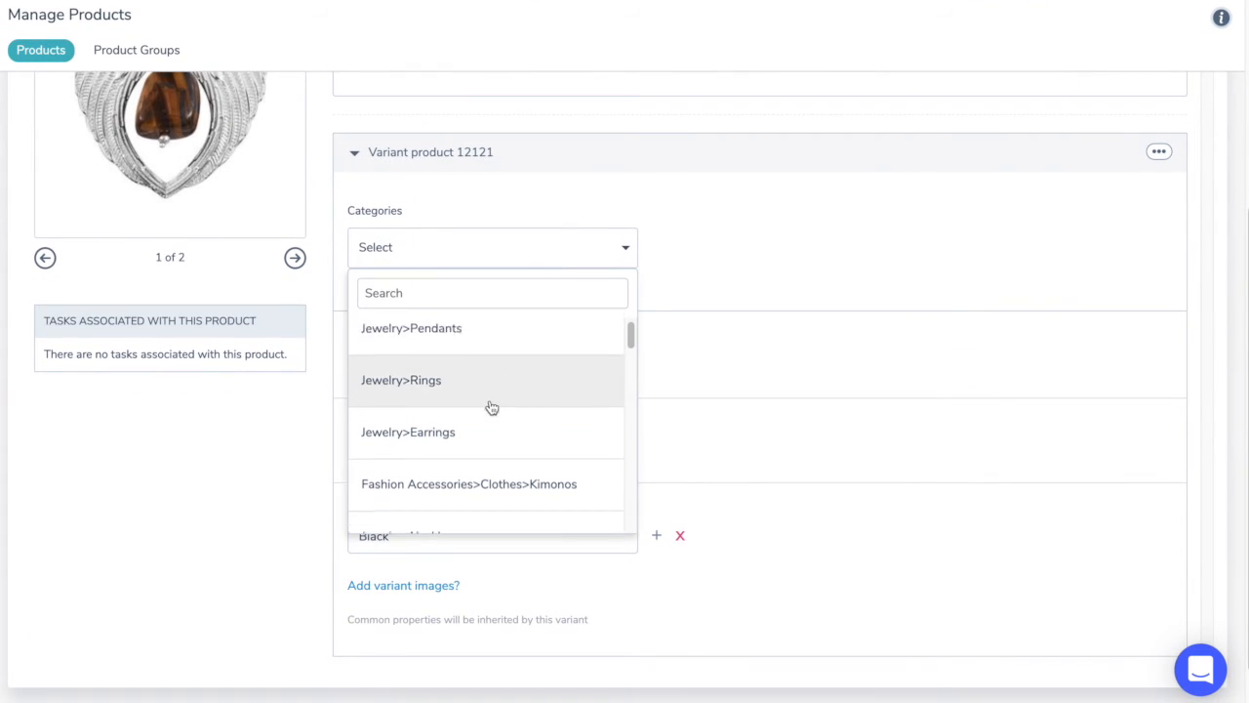
left_click(410, 328)
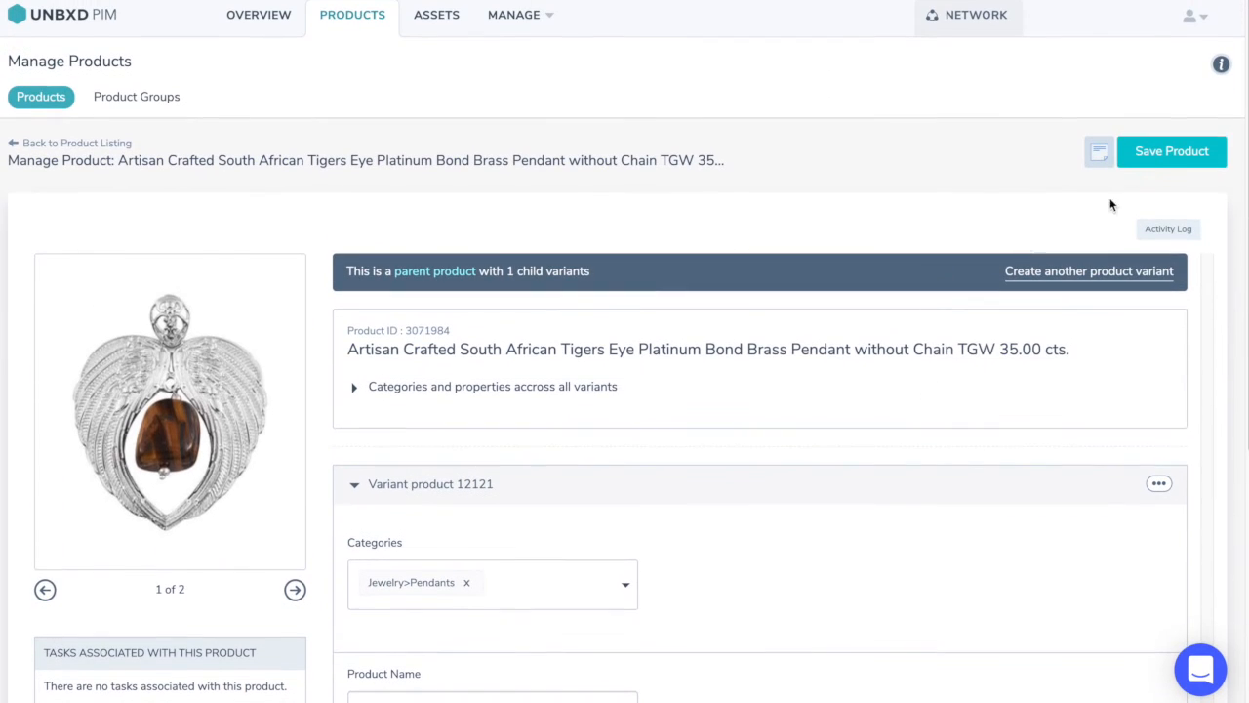
left_click(1171, 152)
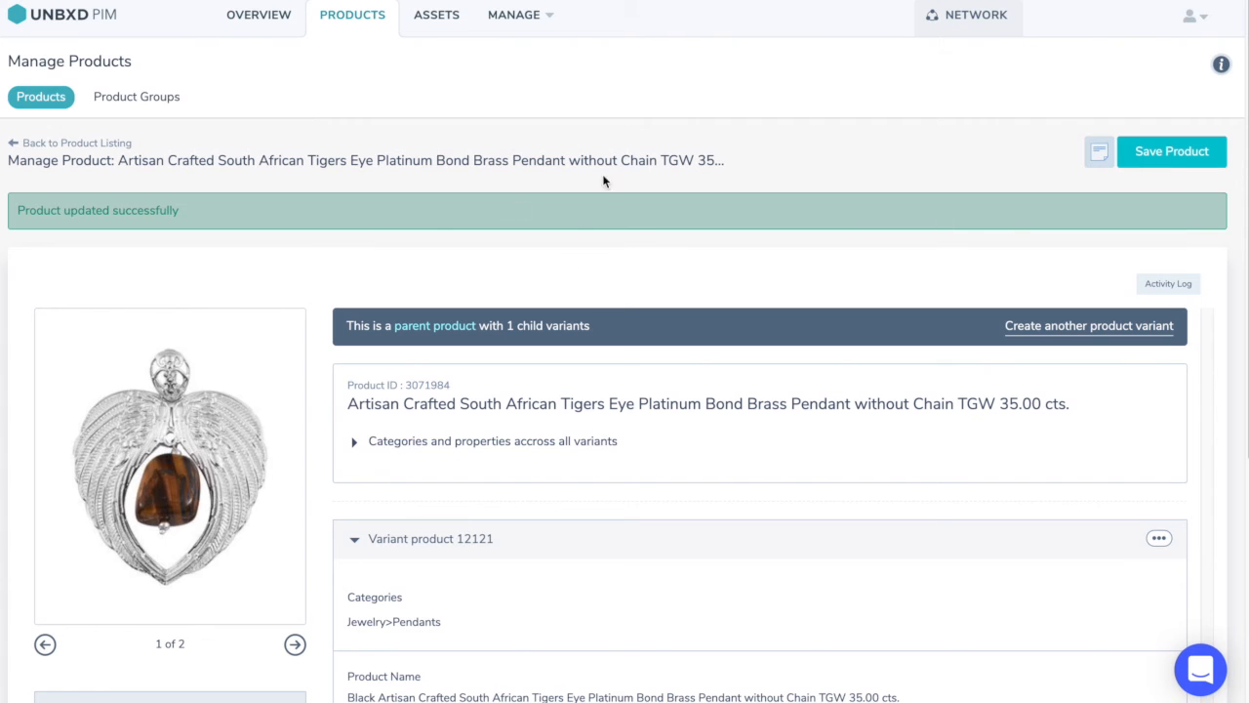